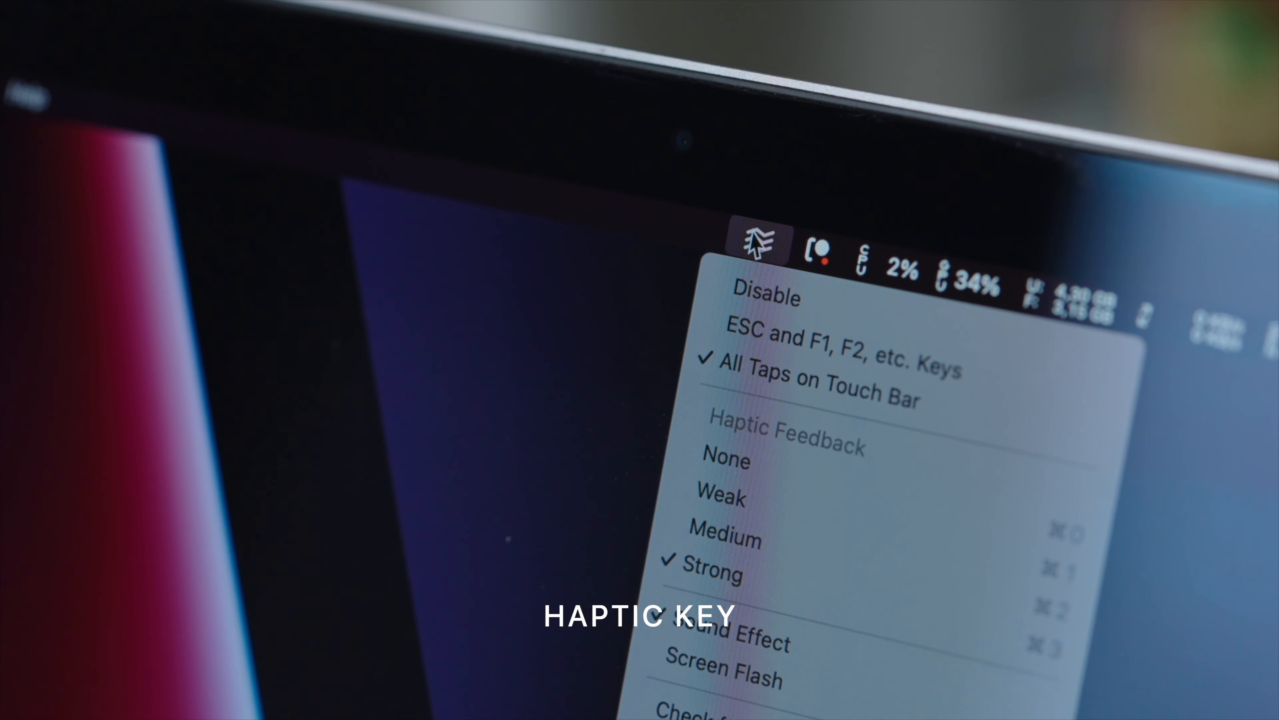
{"action": "mouse_move", "coordinate": [724, 539]}
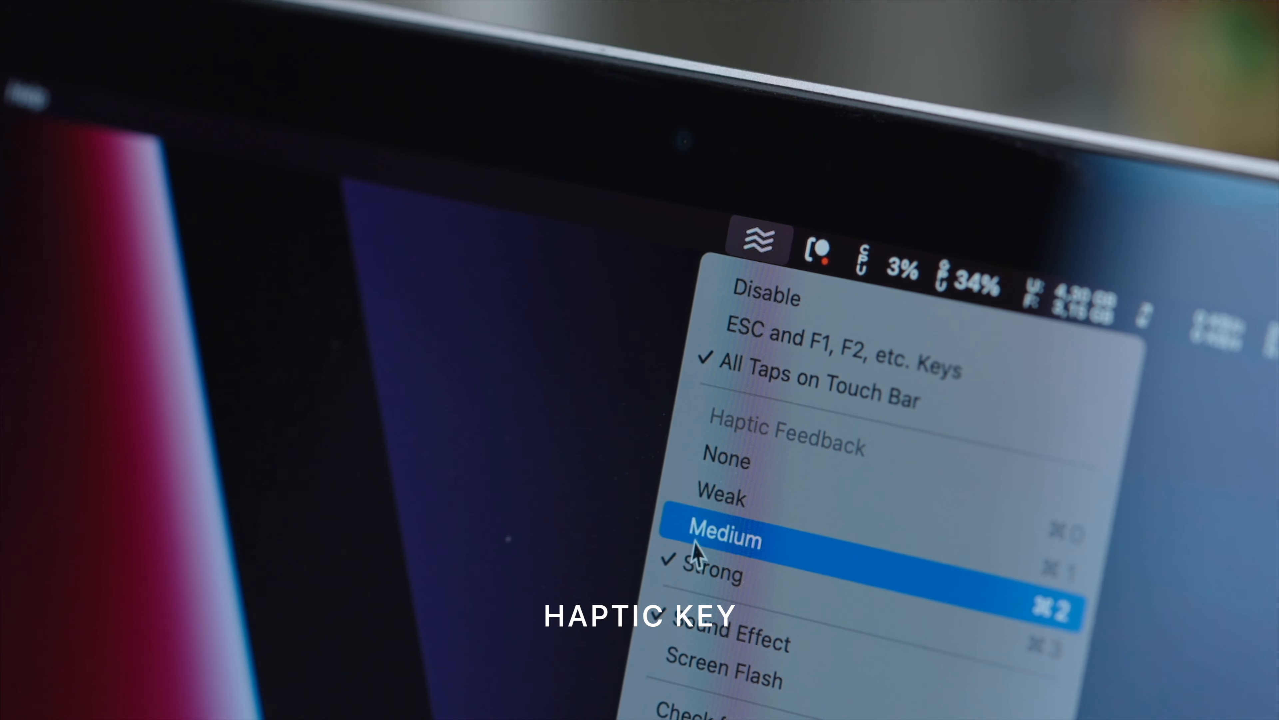